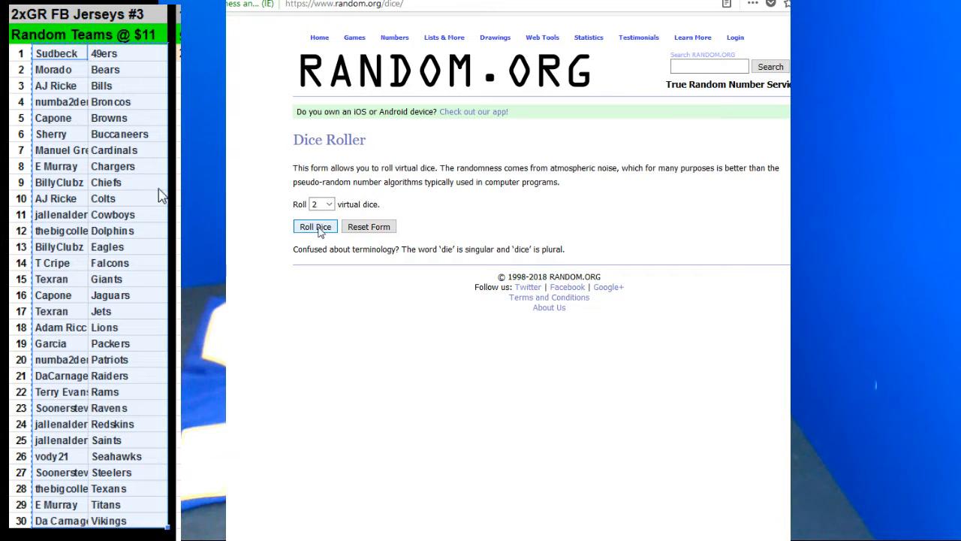
# Randomize the 28 name–team pairings in the List Randomizer.
pyautogui.click(444, 36)
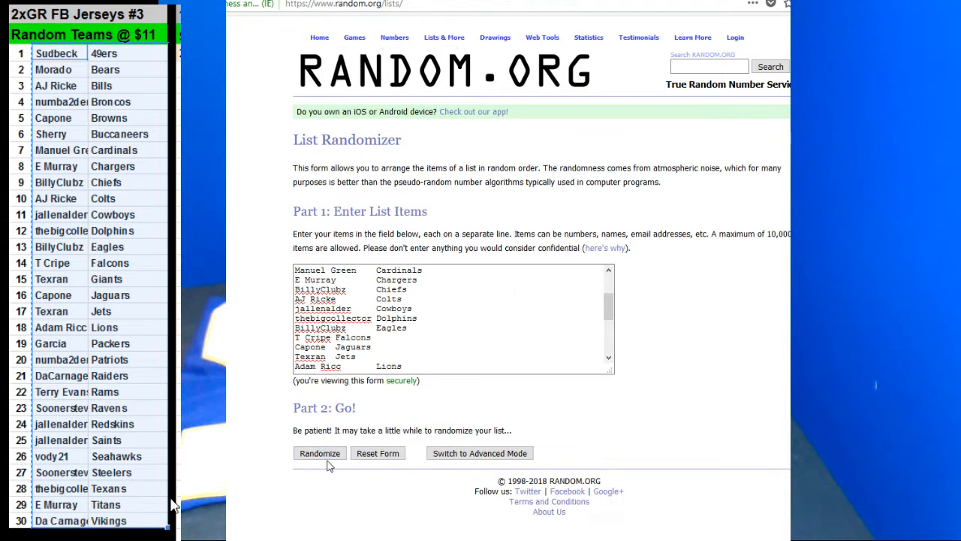
pyautogui.click(319, 453)
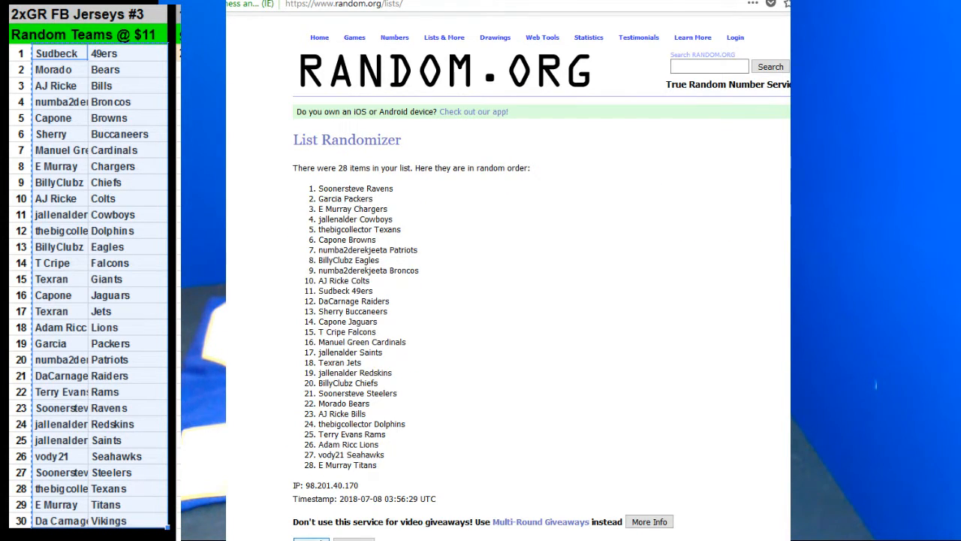